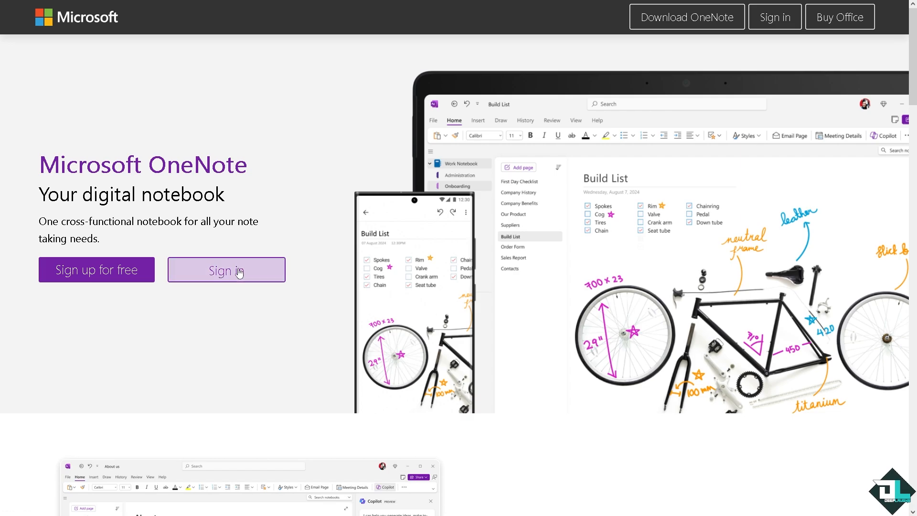
mouse_move(226, 269)
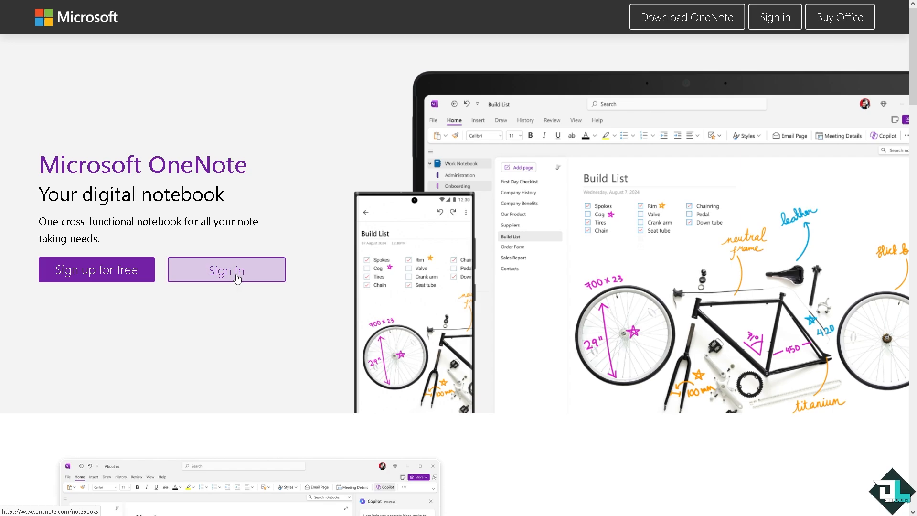
mouse_move(196, 275)
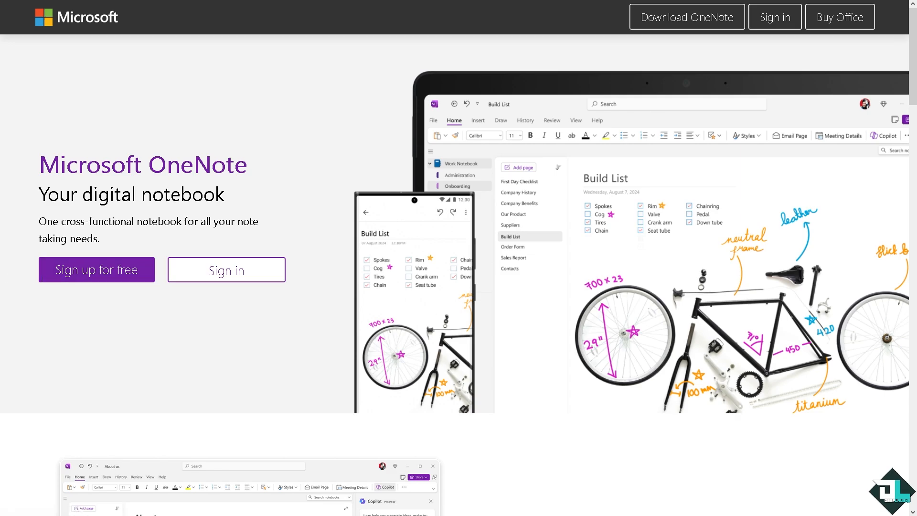
Step: Sign in on onenote.com to open the 'How to Save a Onenote Page as a PDF on Windows 10' page
left_click(225, 270)
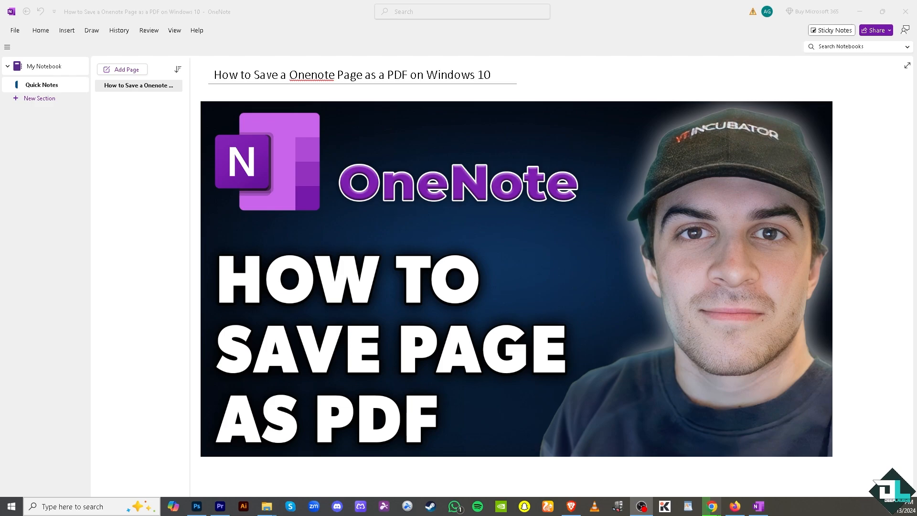
left_click(516, 279)
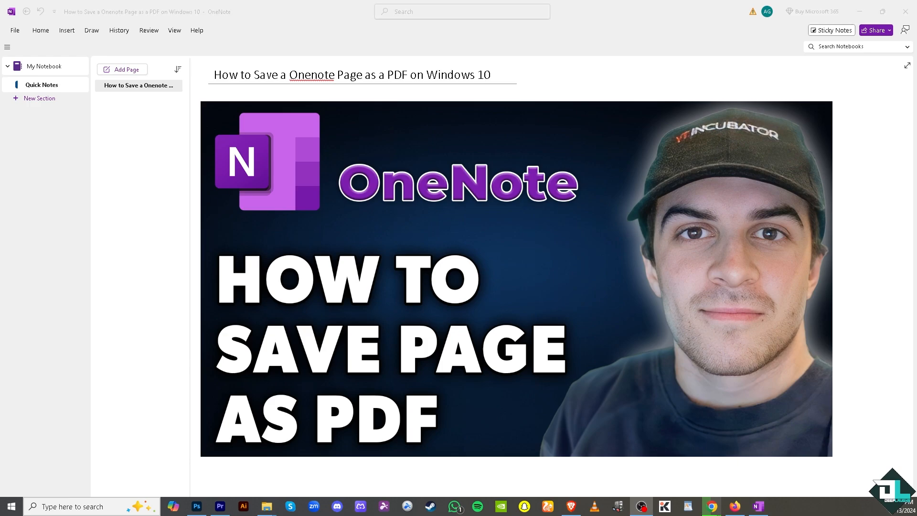
Step: Open the File backstage view to reach the page's print options
left_click(14, 30)
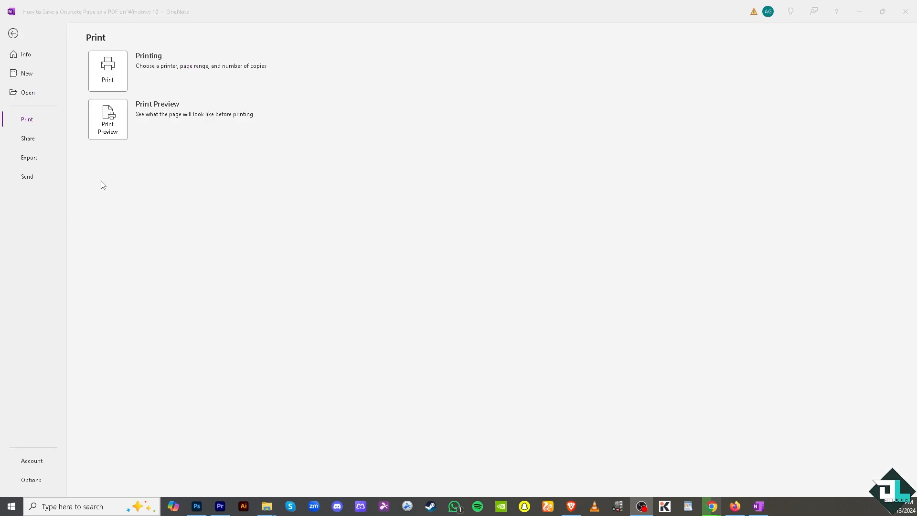
mouse_move(61, 103)
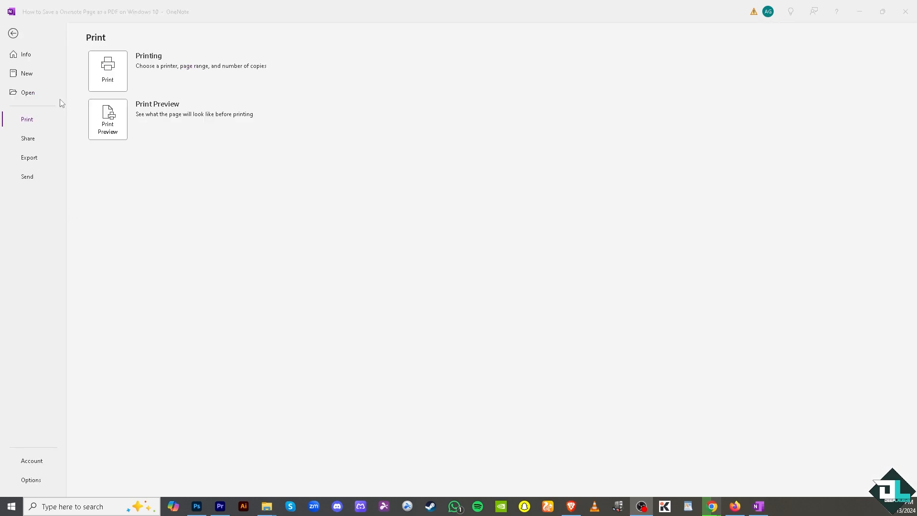
mouse_move(60, 104)
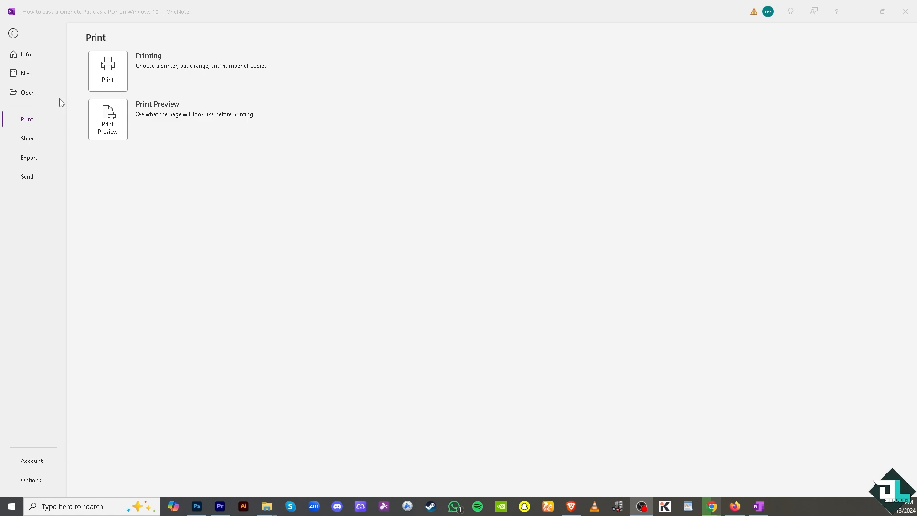
mouse_move(116, 82)
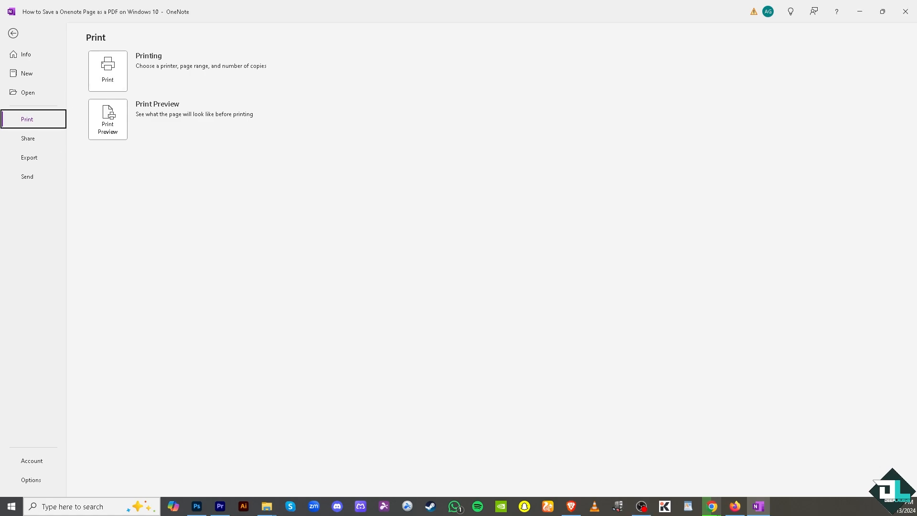
Step: Print the tutorial page to Microsoft Print to PDF
left_click(107, 70)
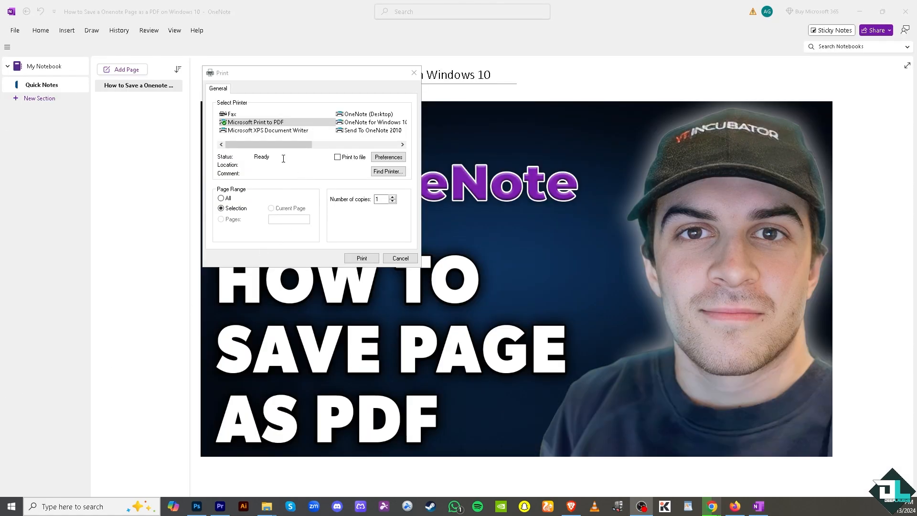
left_click(255, 122)
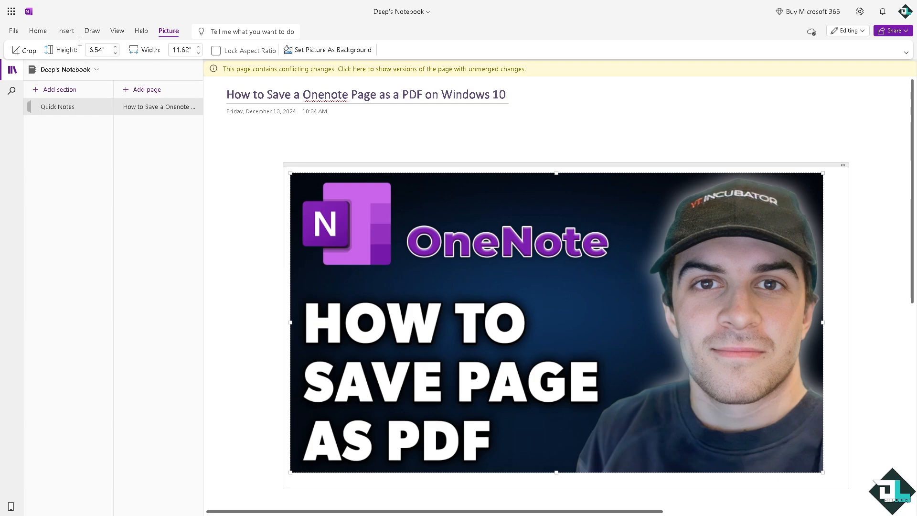
Step: Open the print preview in OneNote for the web with Microsoft Print to PDF as destination
left_click(13, 31)
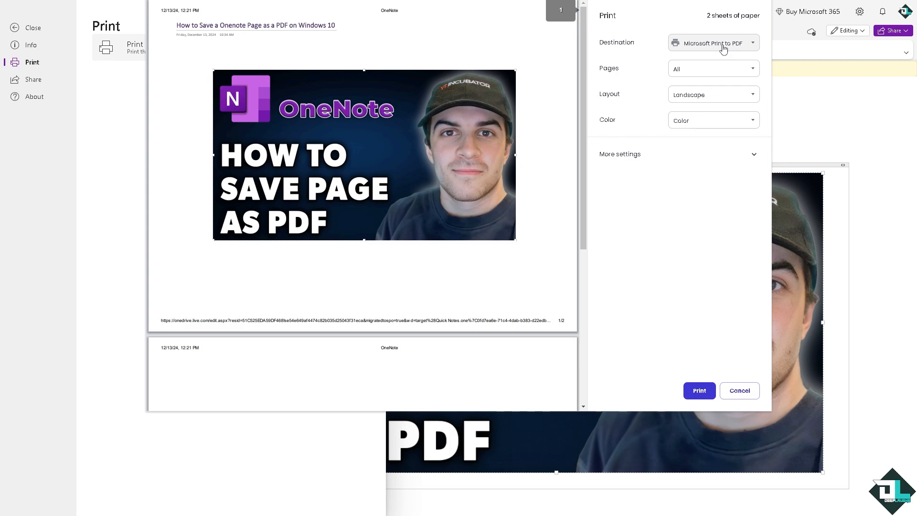
Step: Check the available print destinations, then cancel the print preview without printing
left_click(712, 43)
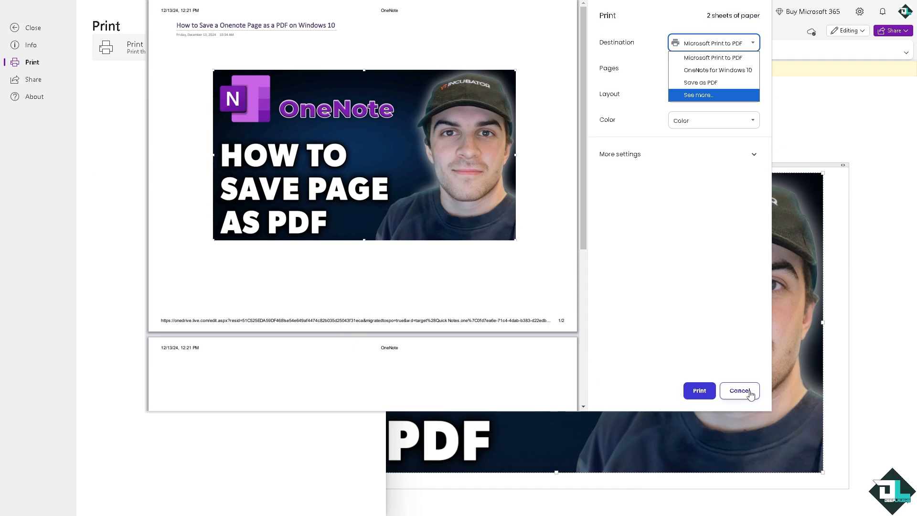
left_click(738, 390)
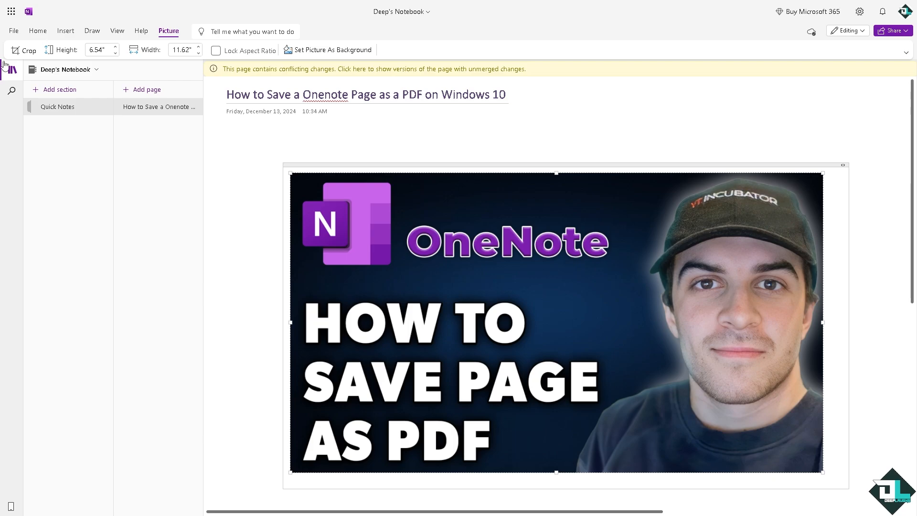
Step: Switch from OneNote to Outlook on the web through the app launcher
left_click(11, 11)
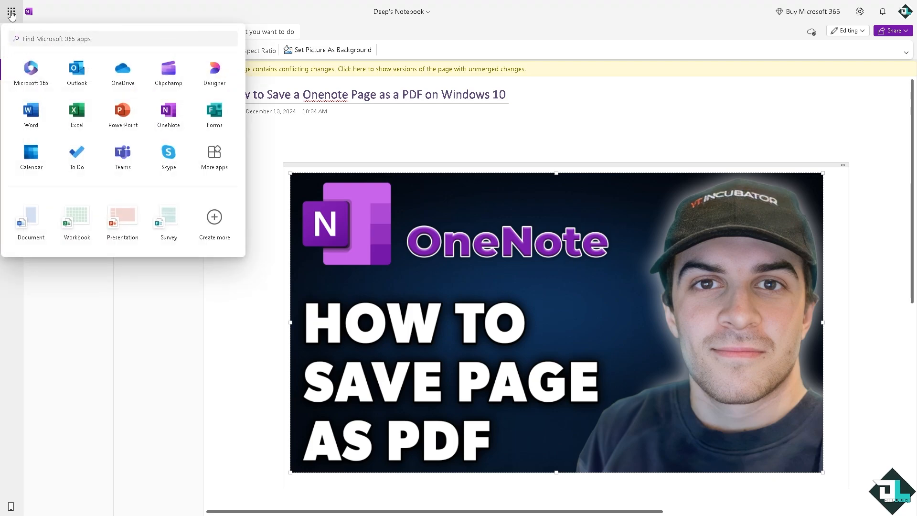
mouse_move(77, 68)
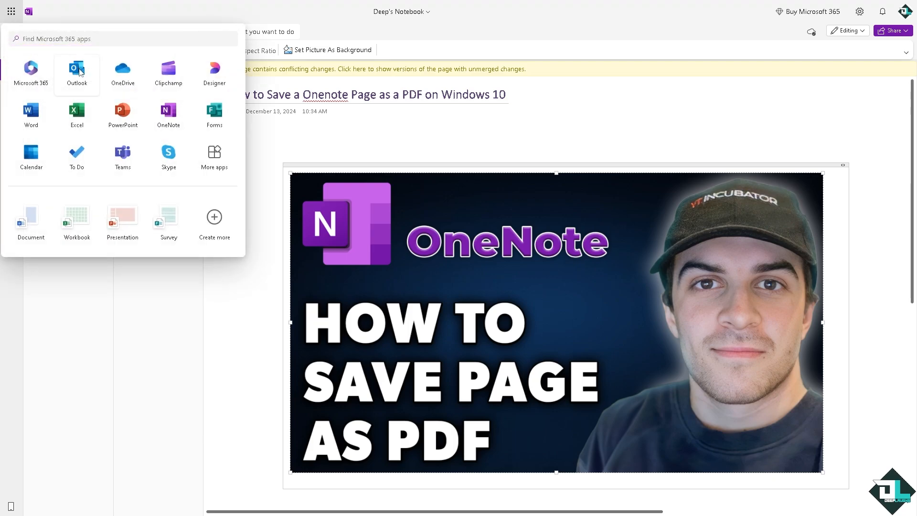
left_click(76, 70)
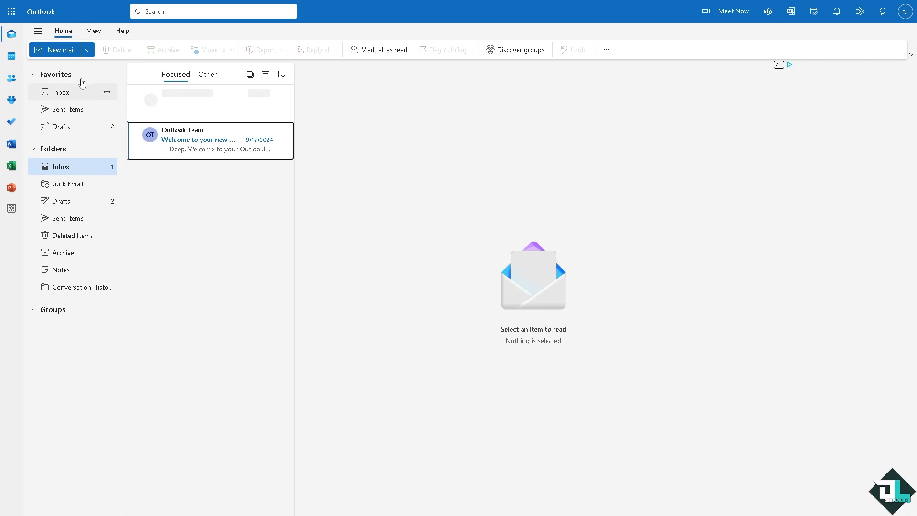
Step: Draft a new email to DEE with subject 'How to Save a Onenote Page as a PDF on Windows 10'
left_click(54, 49)
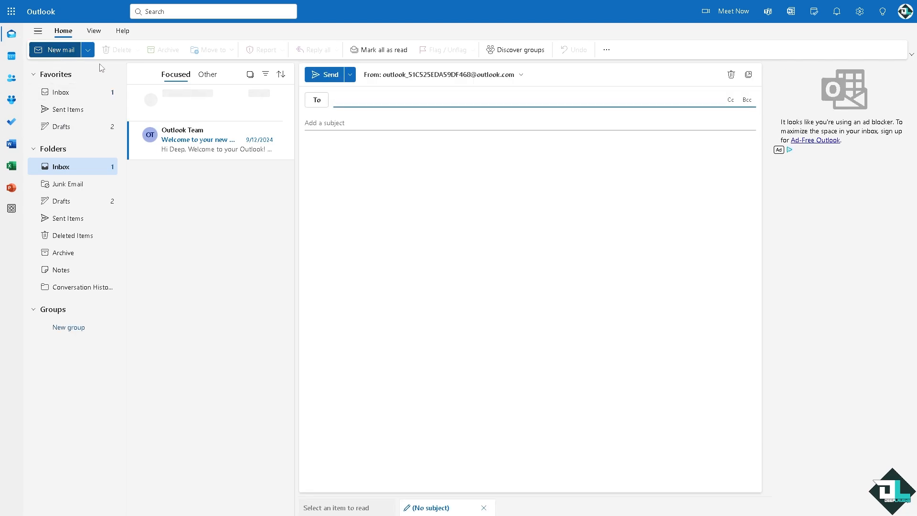
type("DEE")
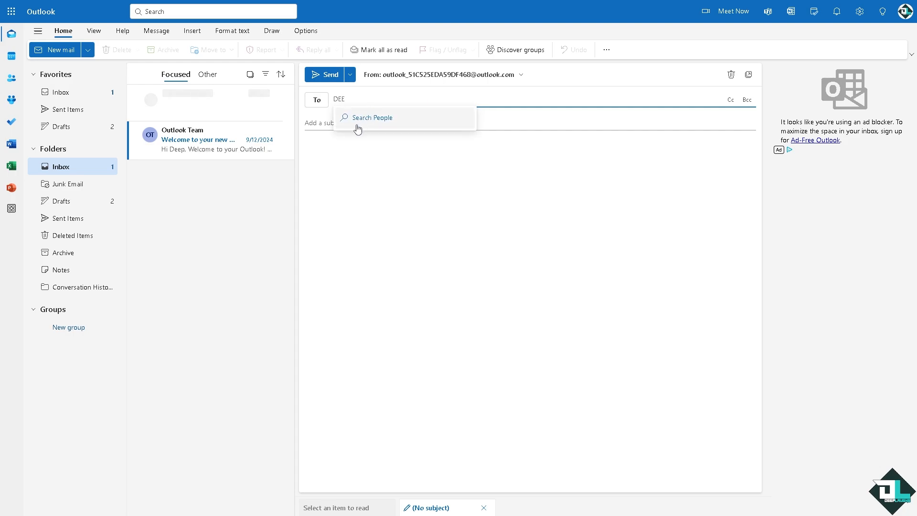
type("How to Save a Onenote Page as a PDF on Windows 10")
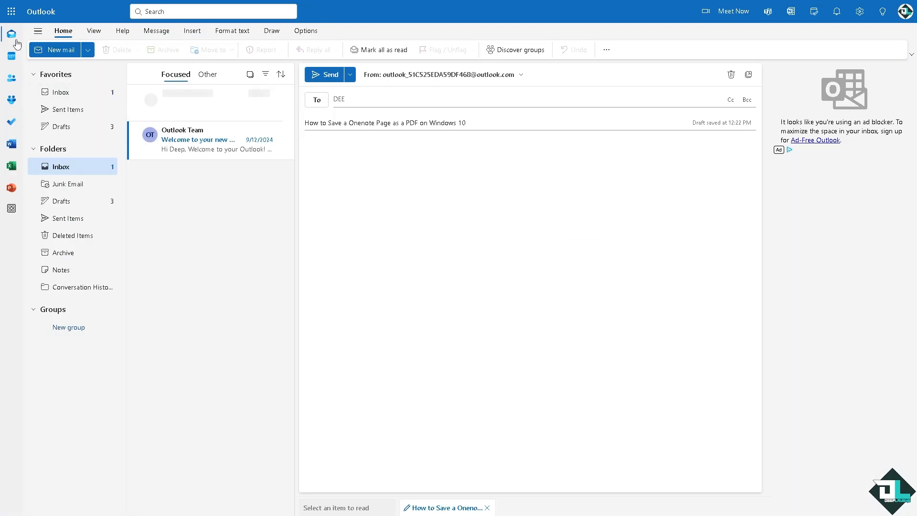
left_click(10, 11)
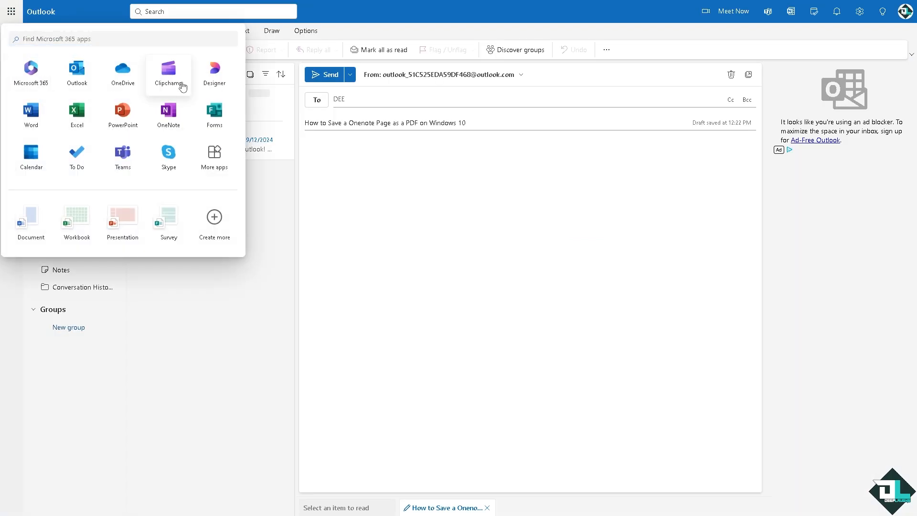